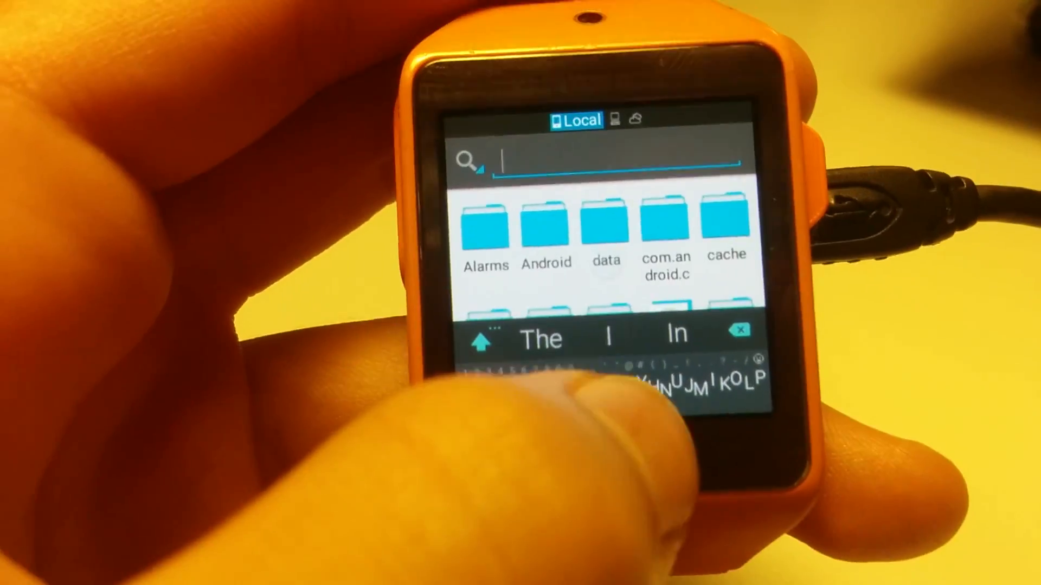
type("B")
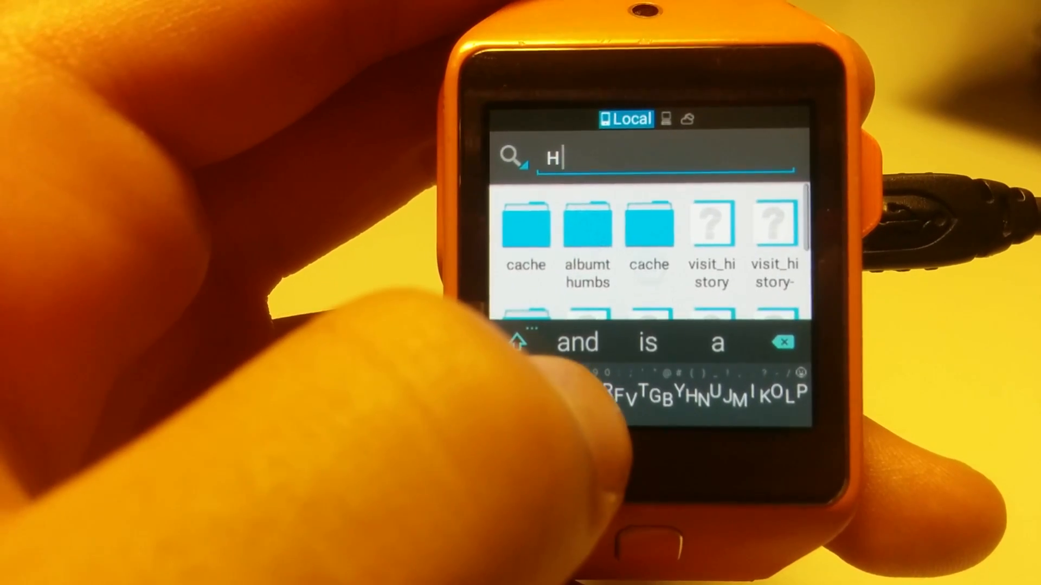
type("E")
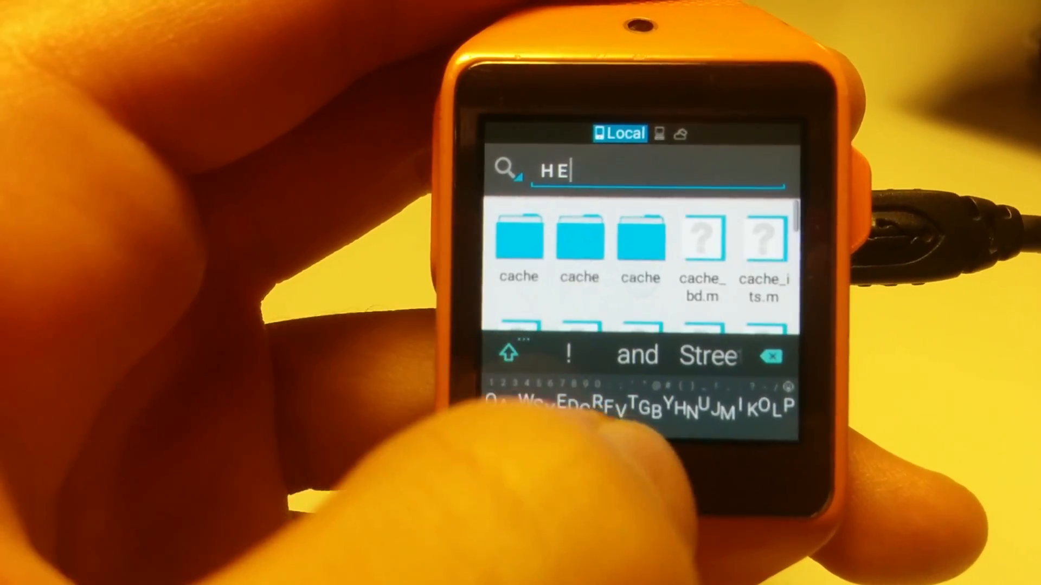